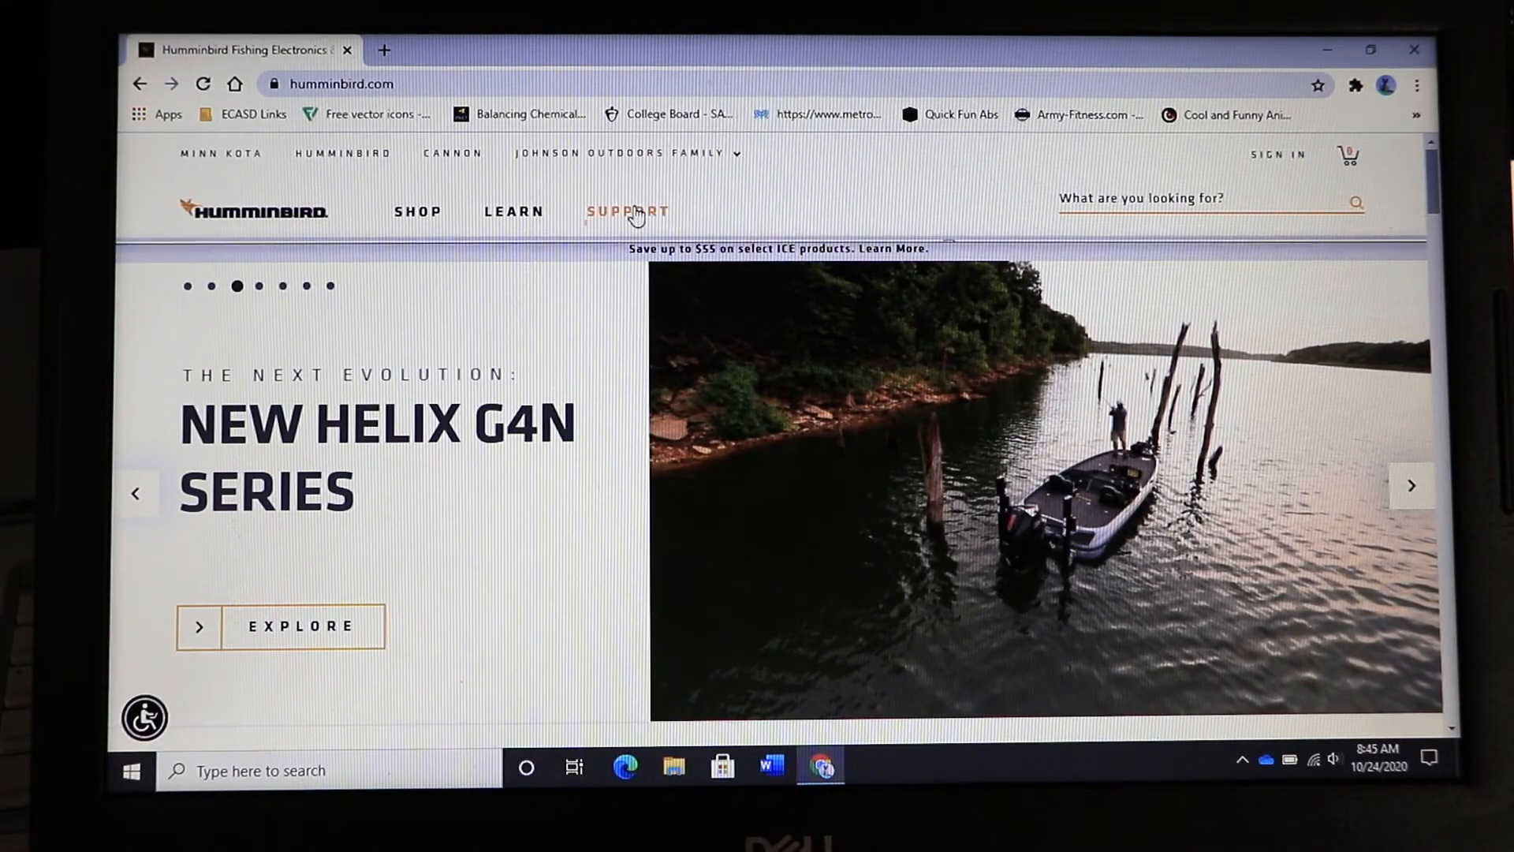
# Navigate via Support to Software Updates and select the SOLIX 12 CHIRP MEGA SI+ G2 model
pyautogui.click(626, 212)
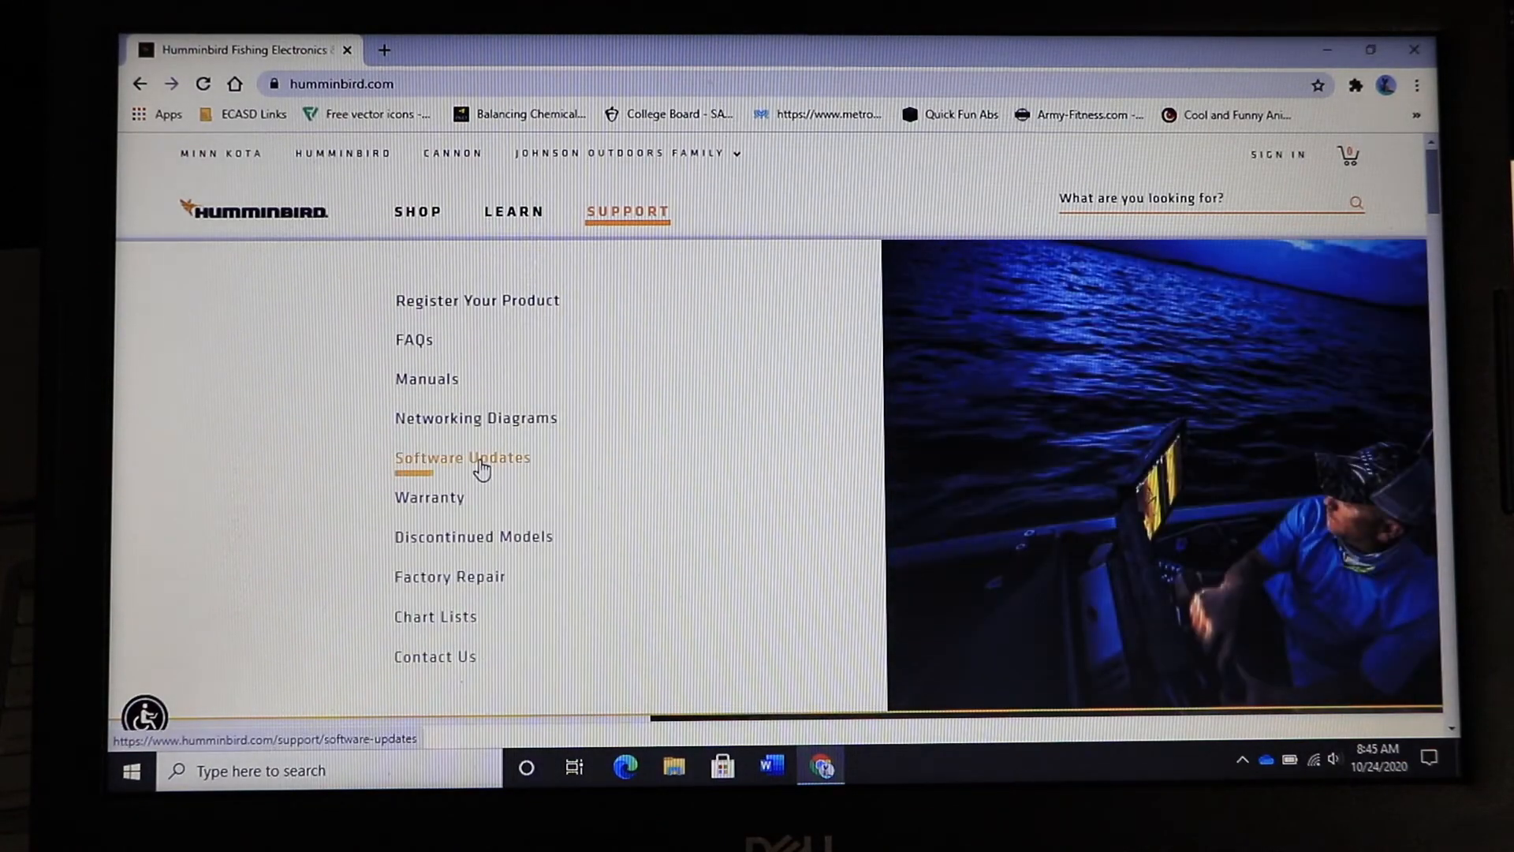
pyautogui.click(462, 458)
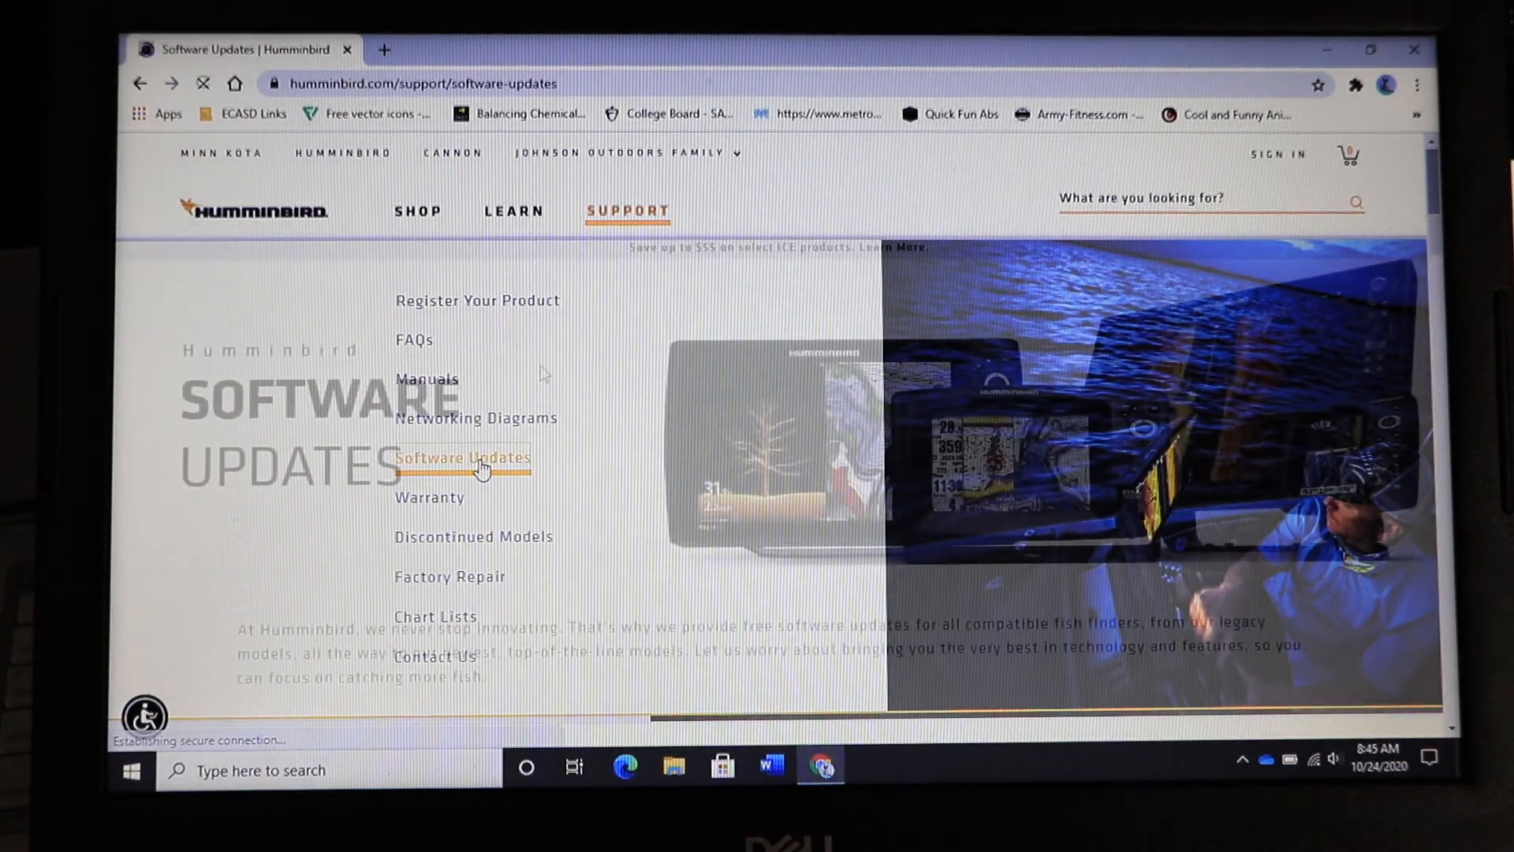
pyautogui.scroll(-3)
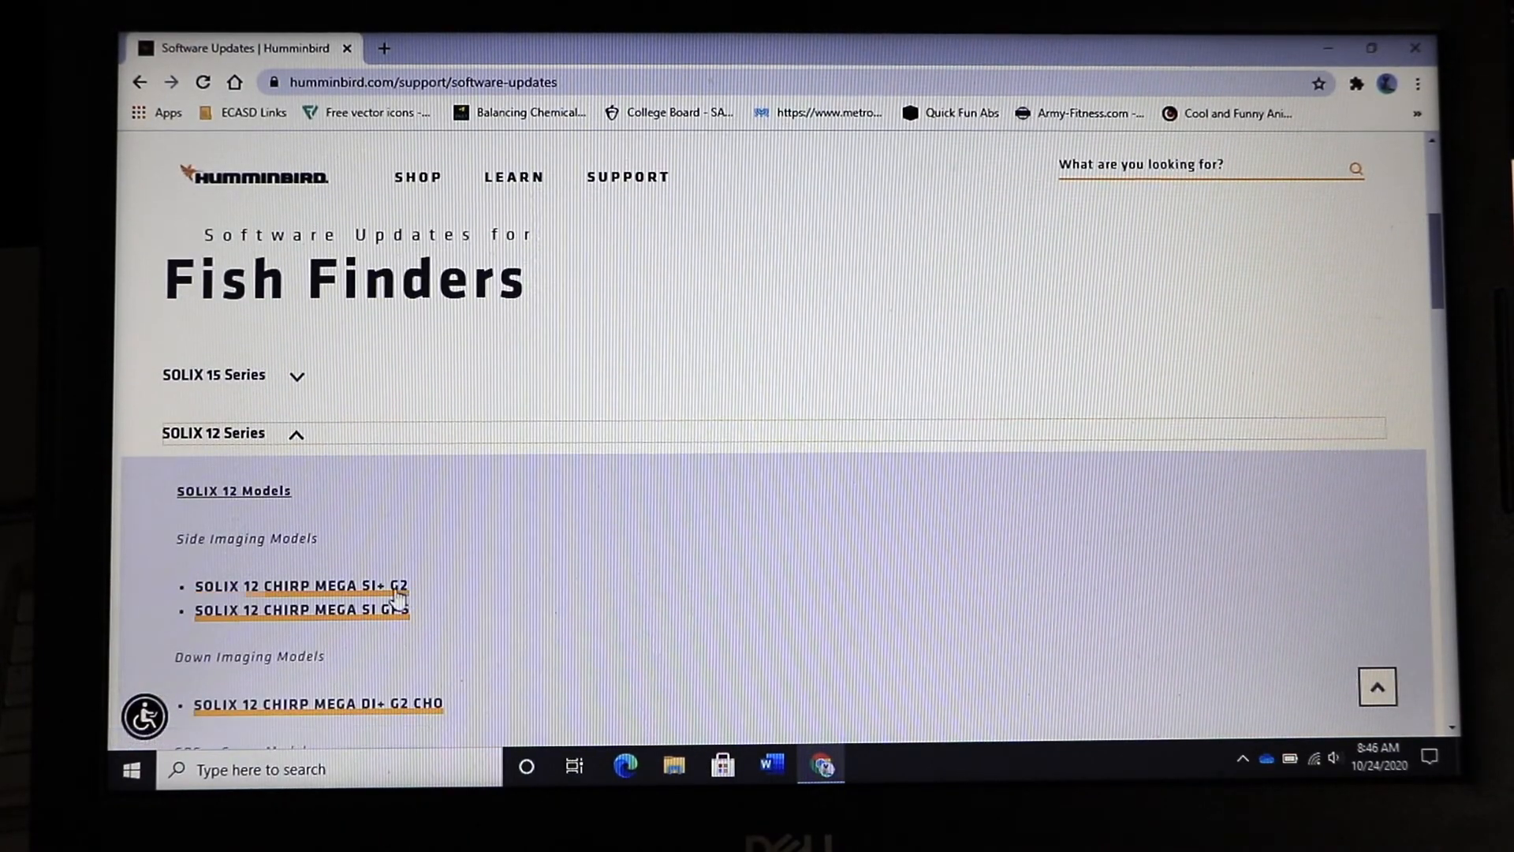
pyautogui.click(299, 585)
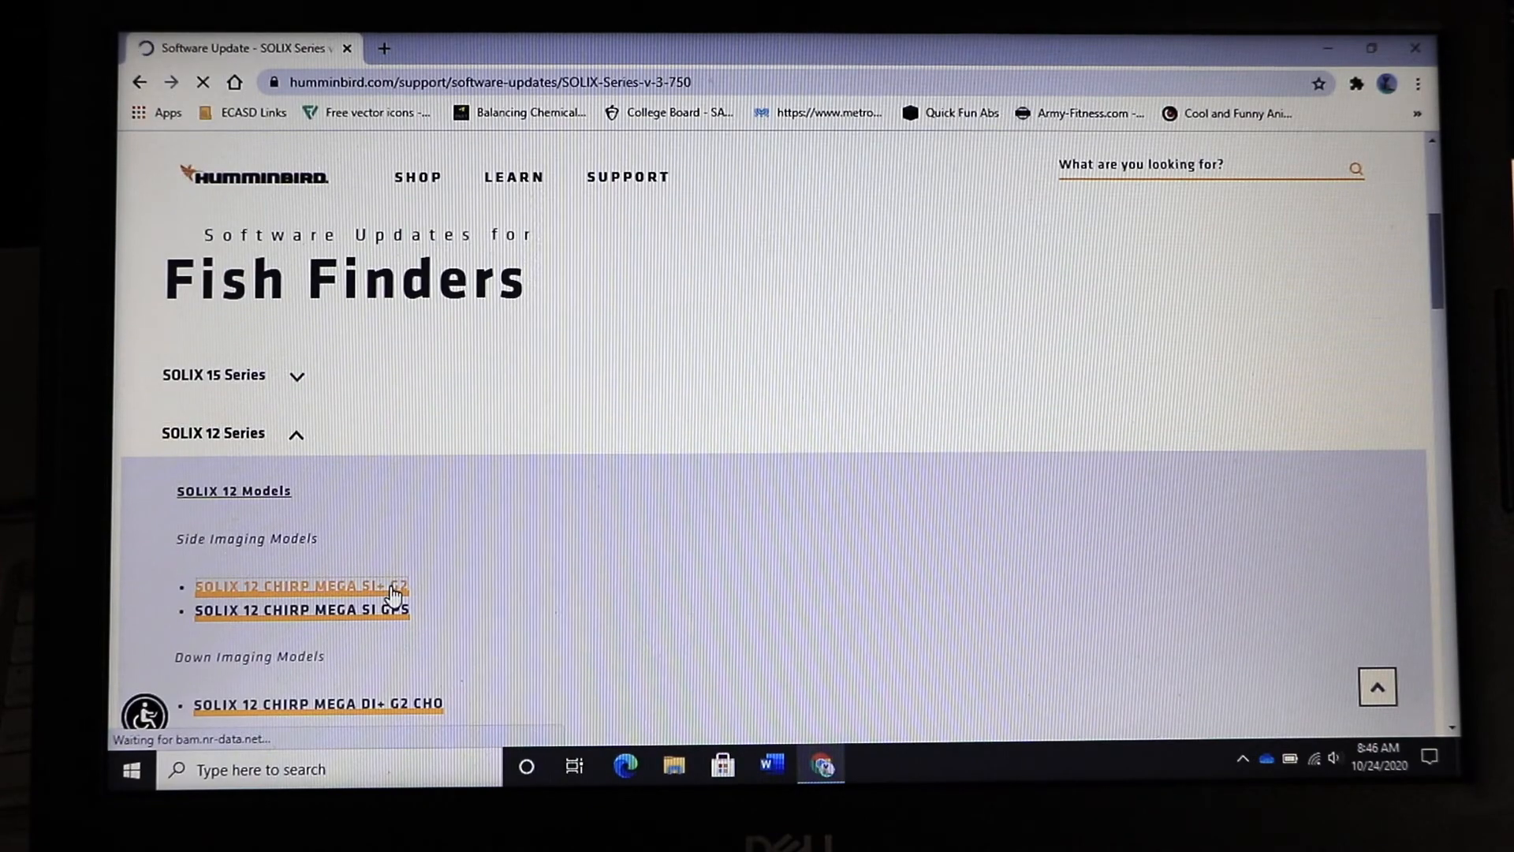
# Load the SOLIX Series v3.750 page and read the release notes down to the Download link
pyautogui.click(300, 587)
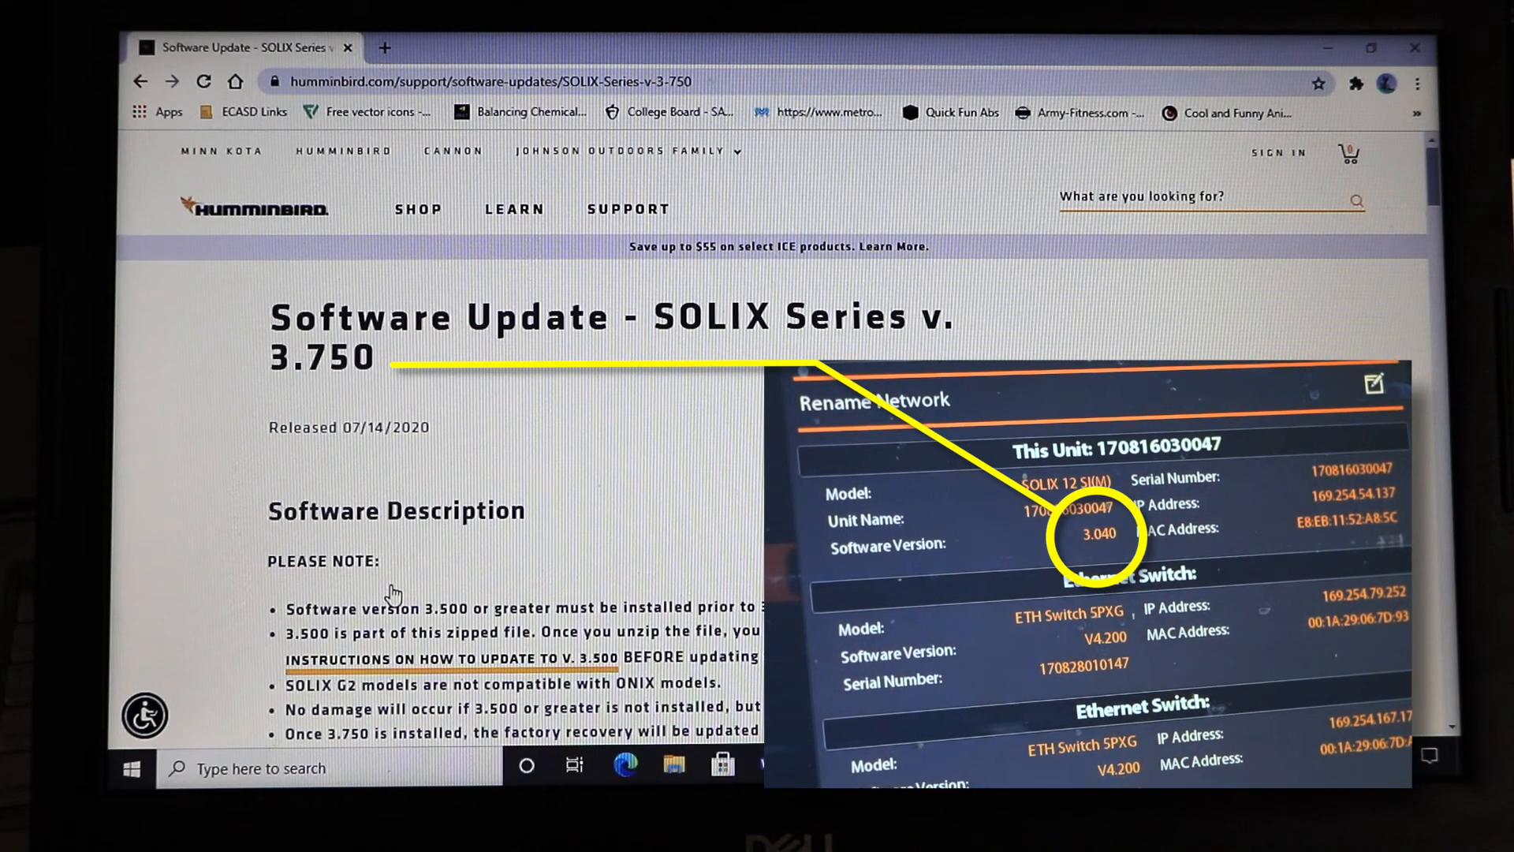
pyautogui.scroll(-3)
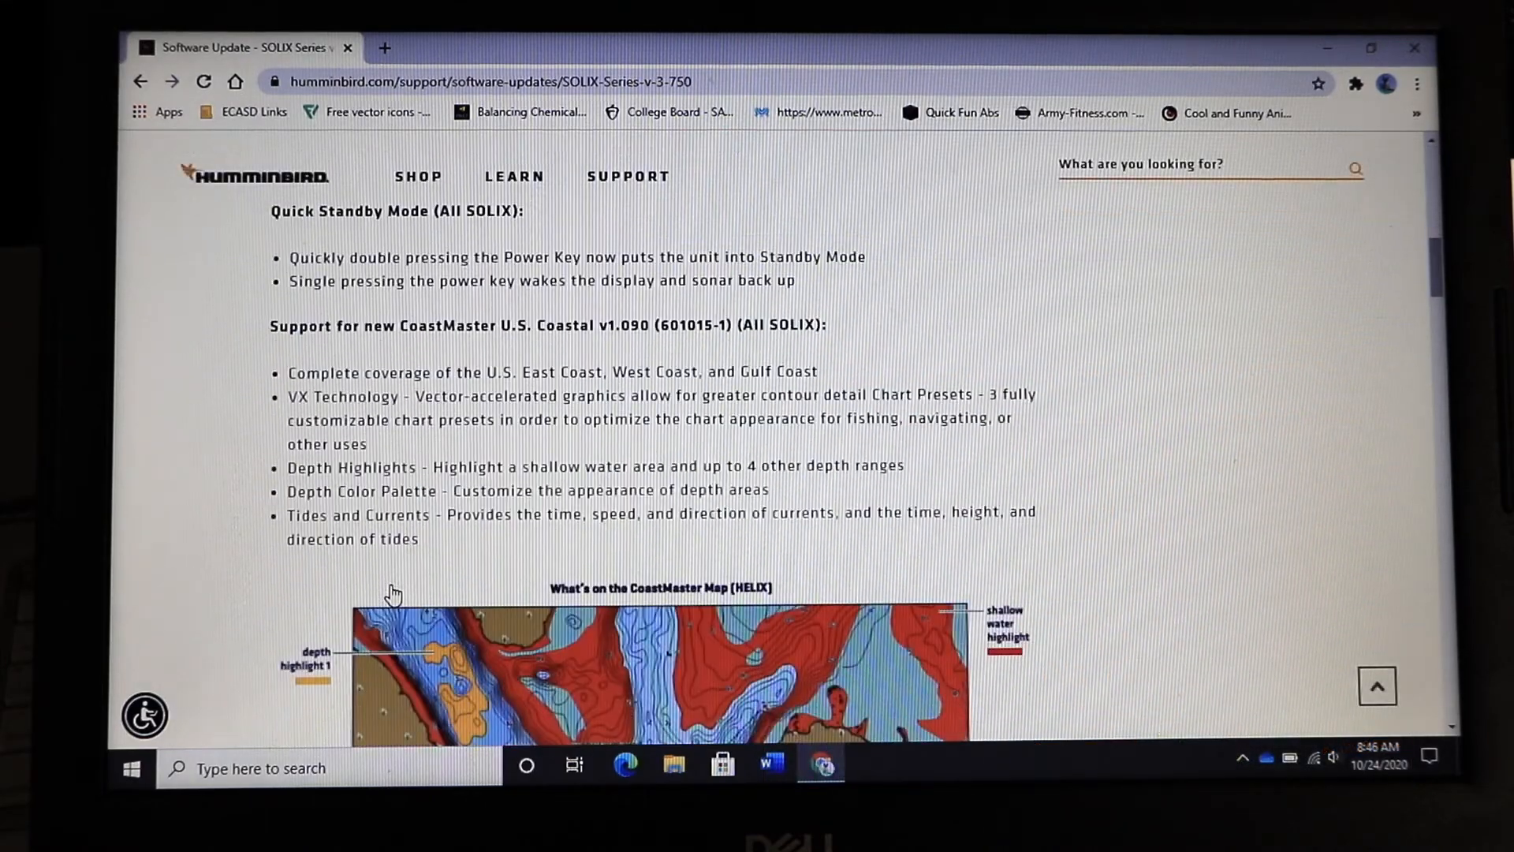
pyautogui.scroll(-3)
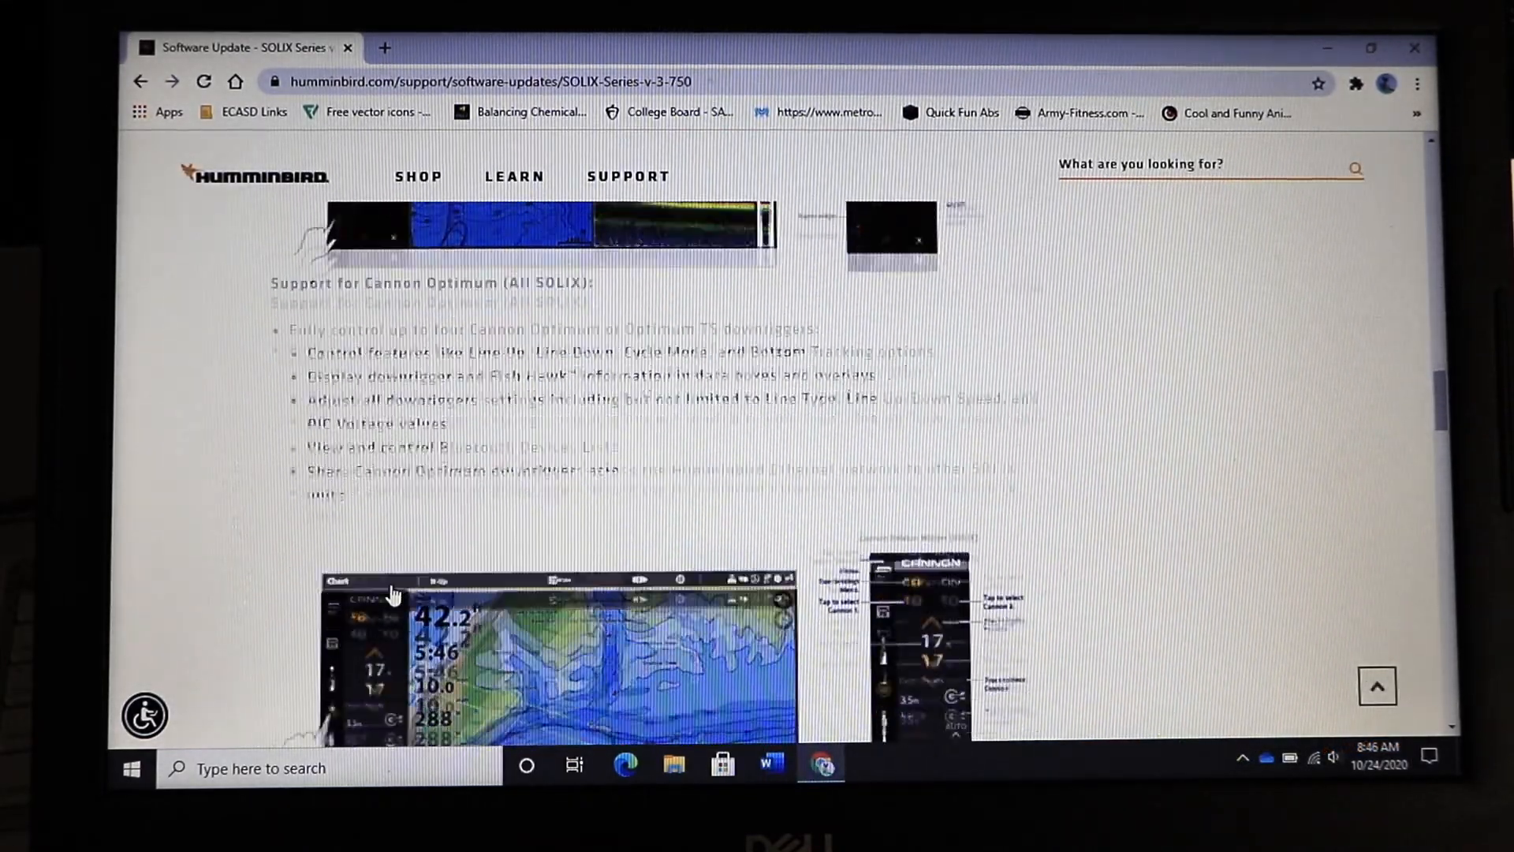
pyautogui.scroll(-3)
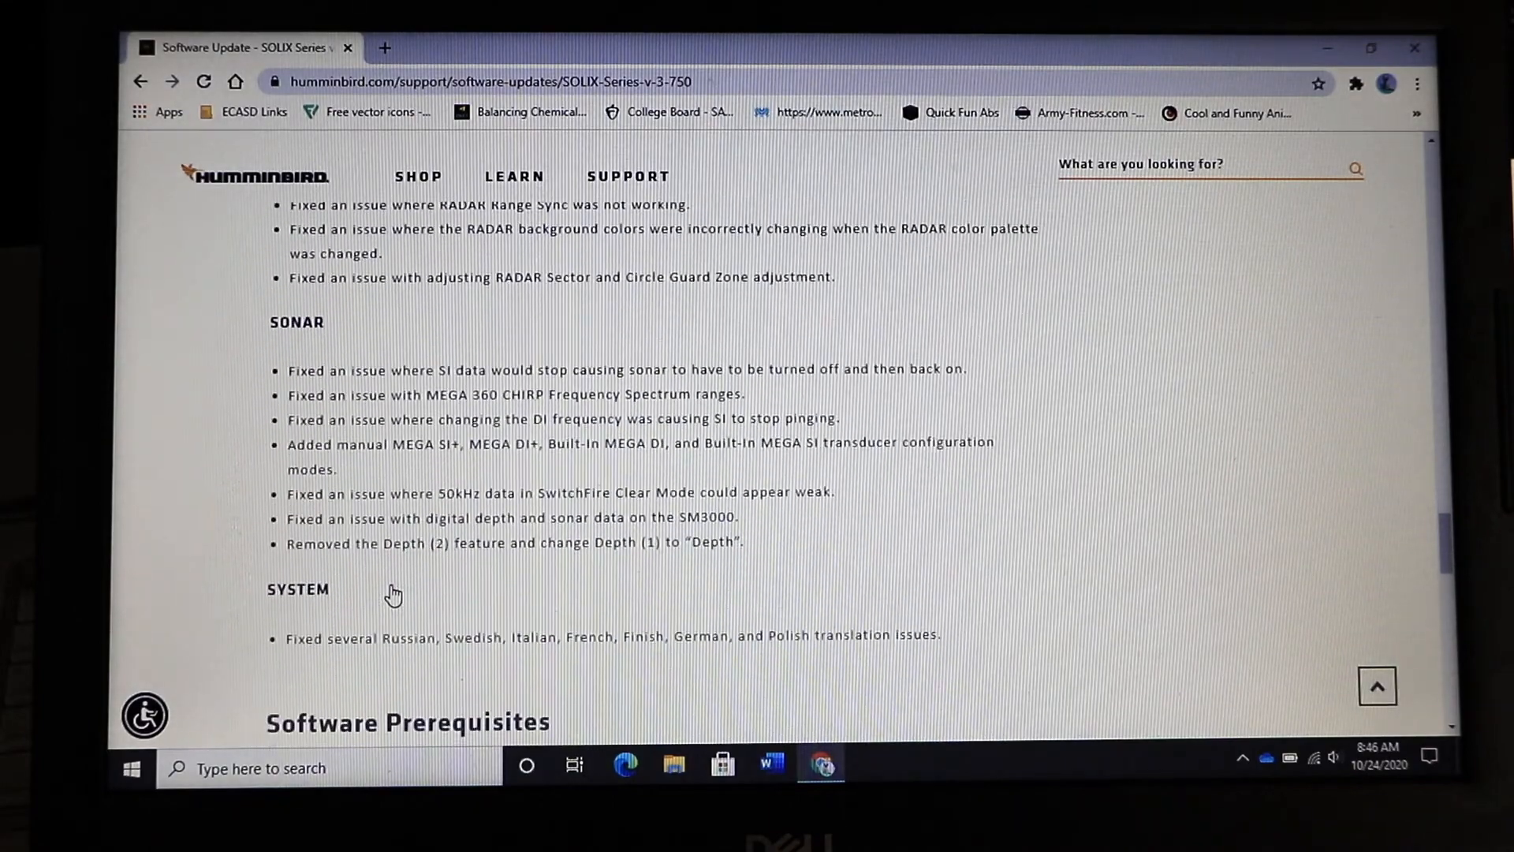
pyautogui.scroll(-3)
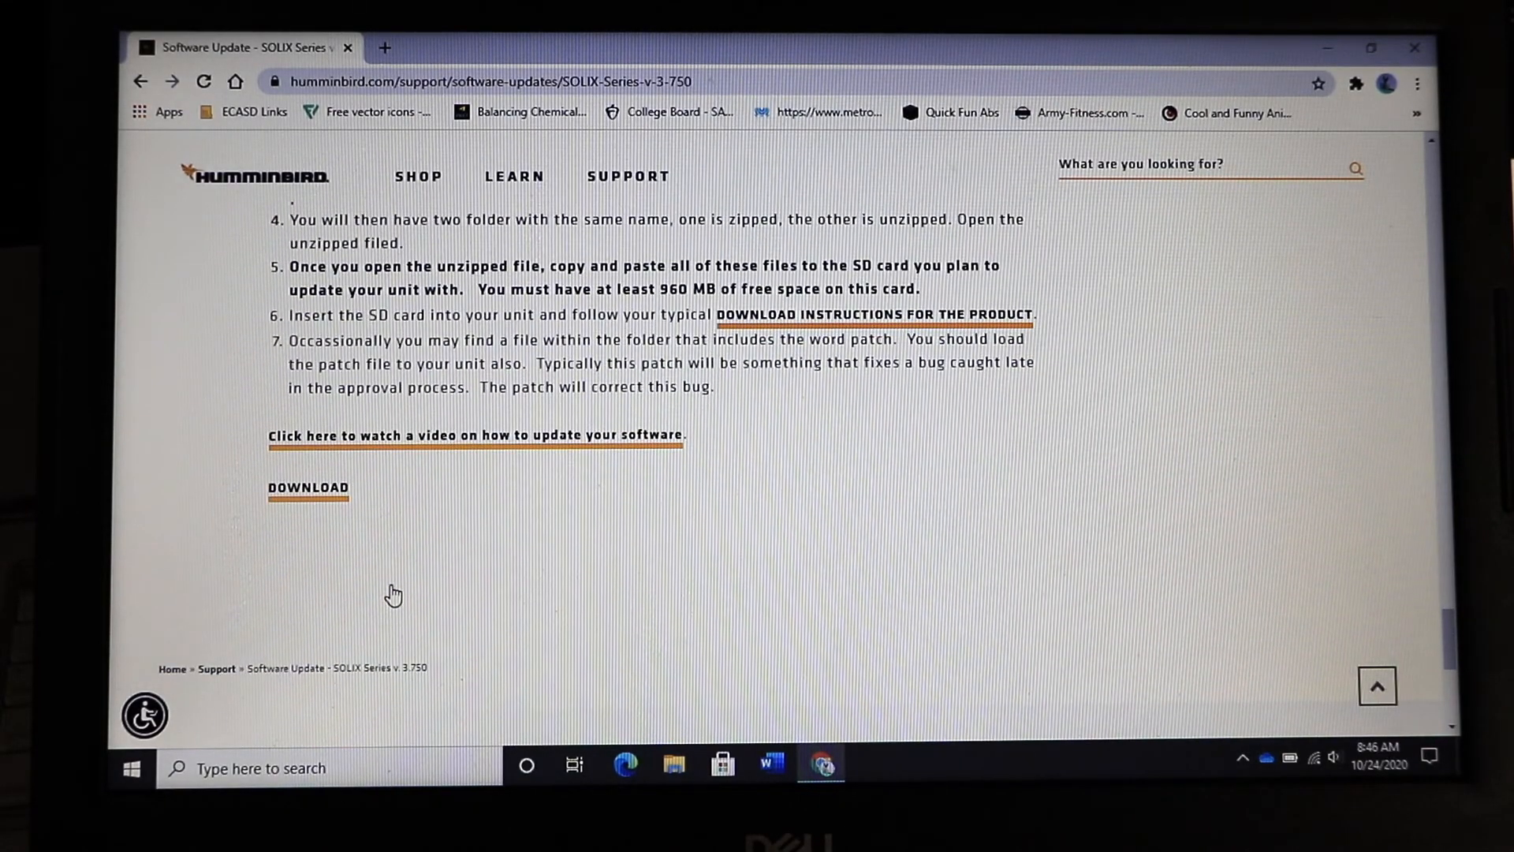
# Download the SOLIX 3.750 update zip and locate it in the Downloads folder
pyautogui.click(307, 487)
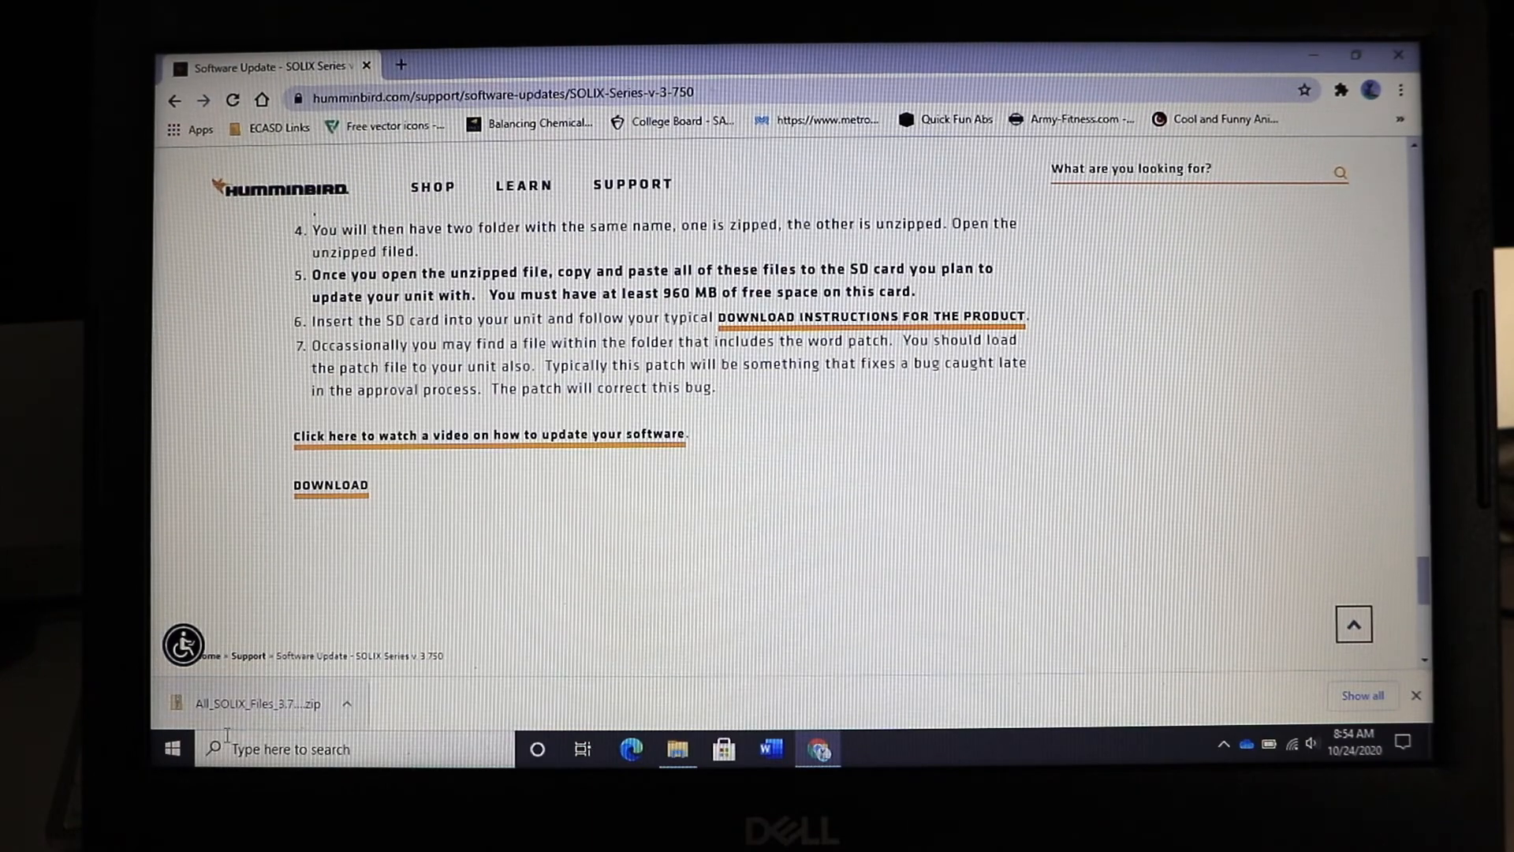
pyautogui.click(172, 748)
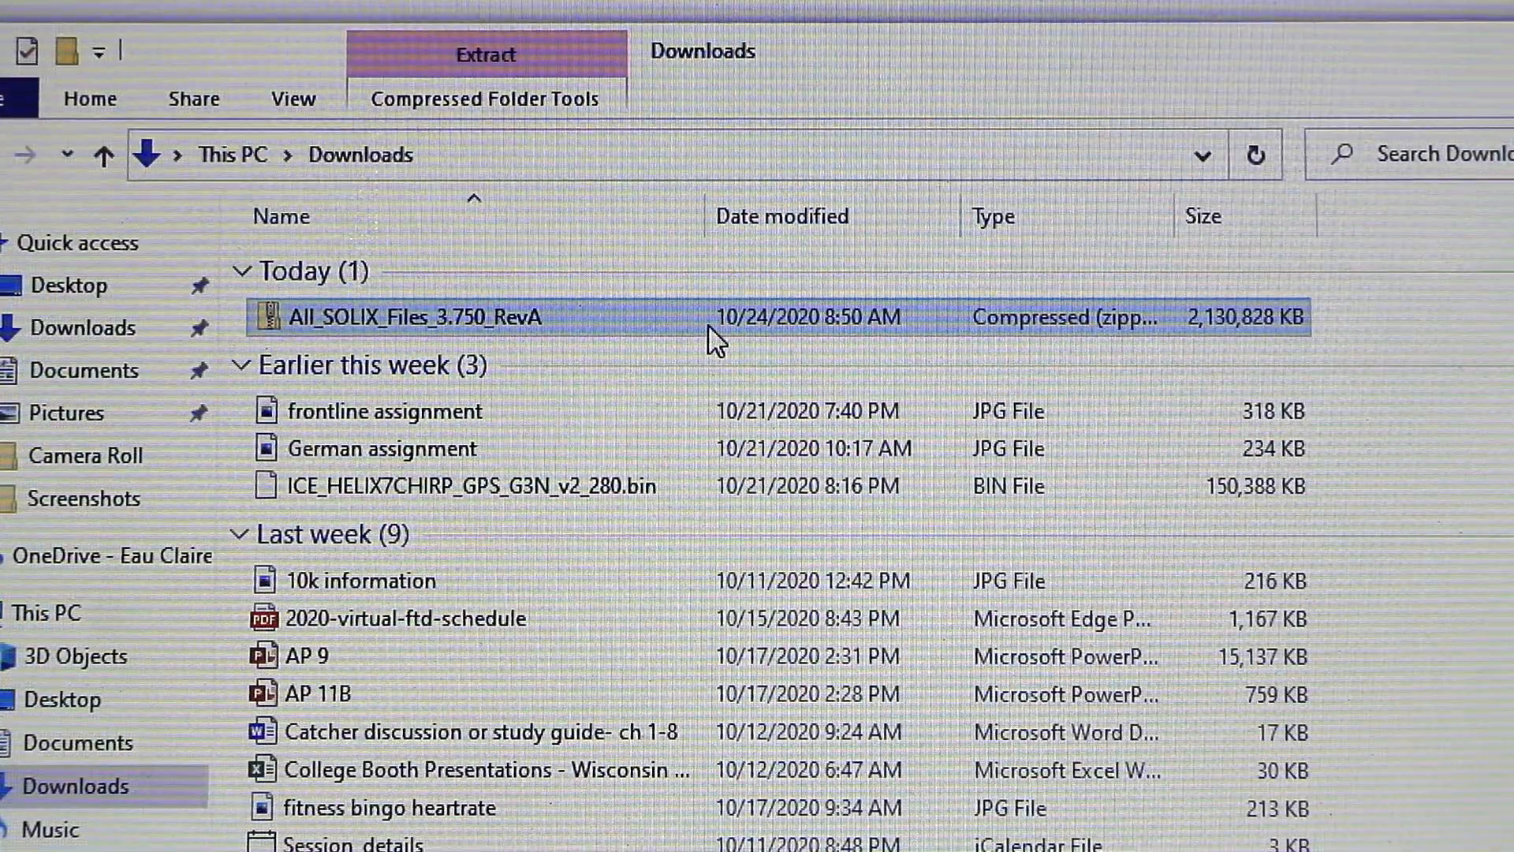
# Extract All_SOLIX_Files_3.750_RevA.zip into the suggested same-named folder in Downloads
pyautogui.rightClick(410, 317)
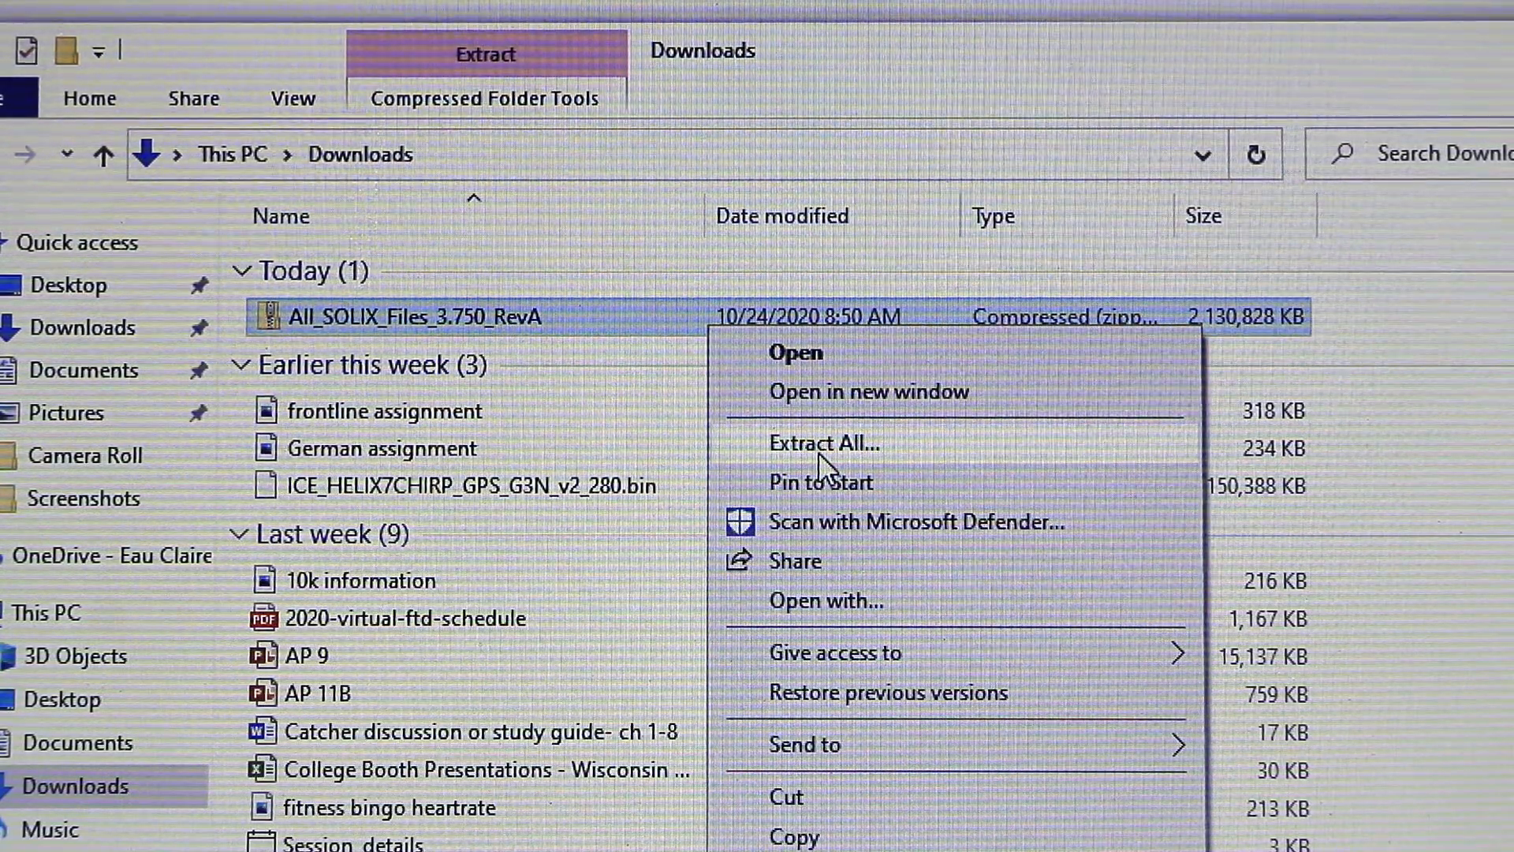
pyautogui.click(823, 442)
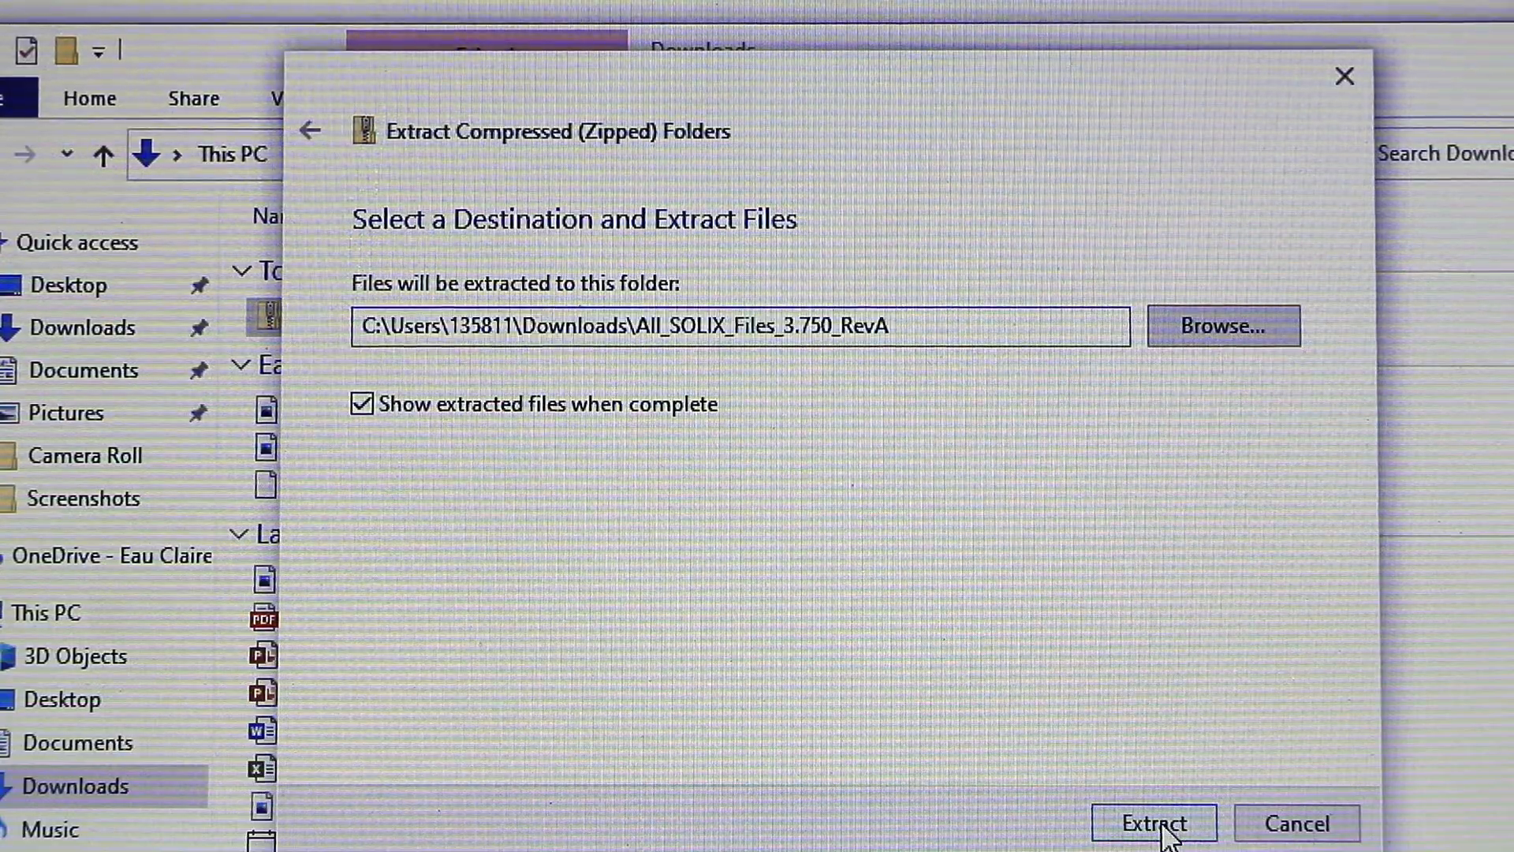
pyautogui.click(1153, 824)
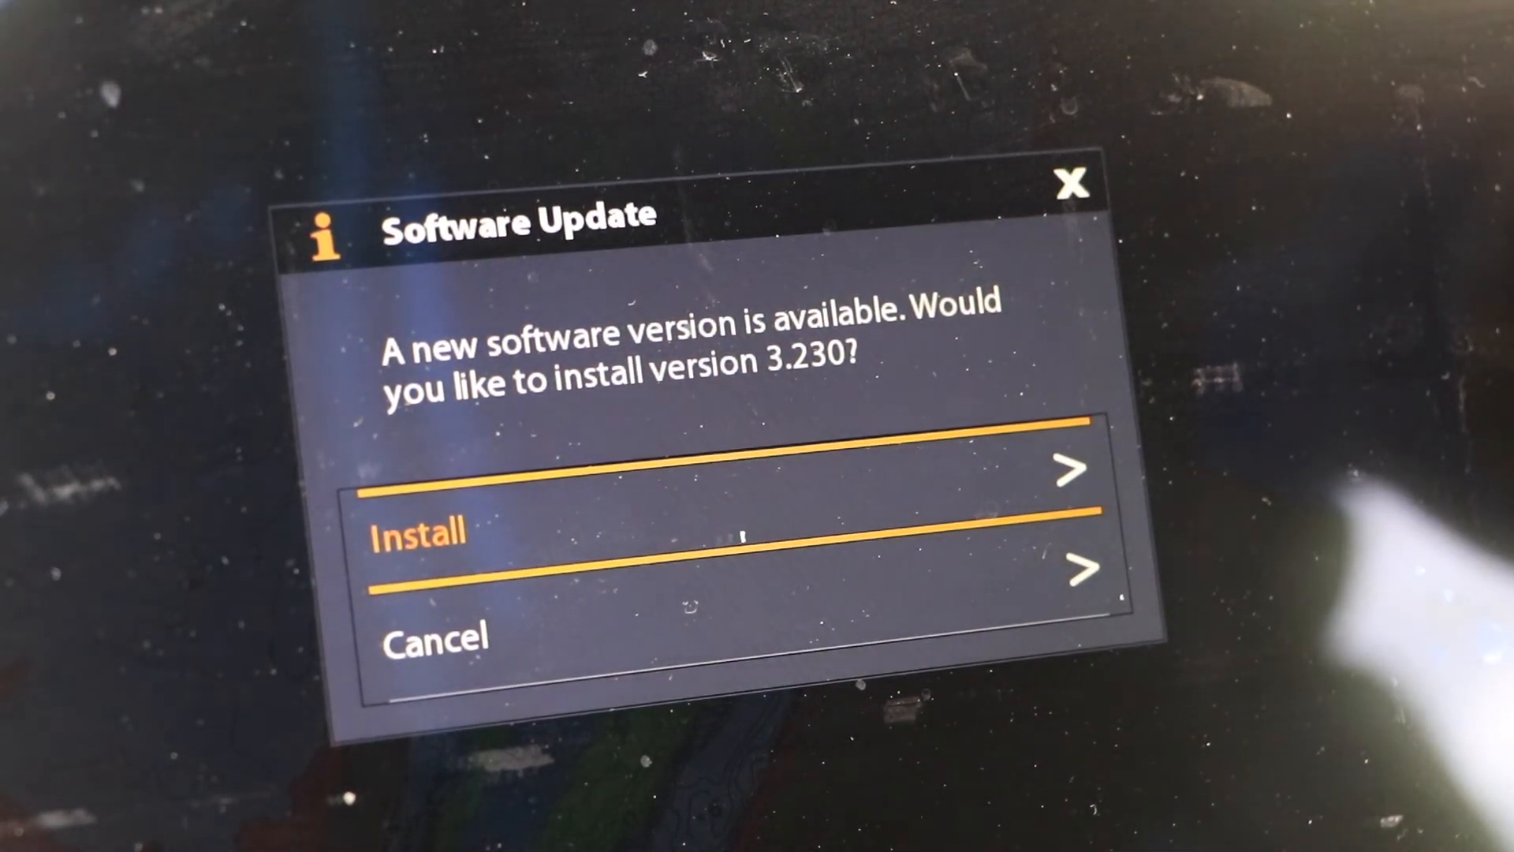
# Choose Install in the Software Update prompt so the SOLIX 12 SI begins installing version 3.230
pyautogui.click(414, 532)
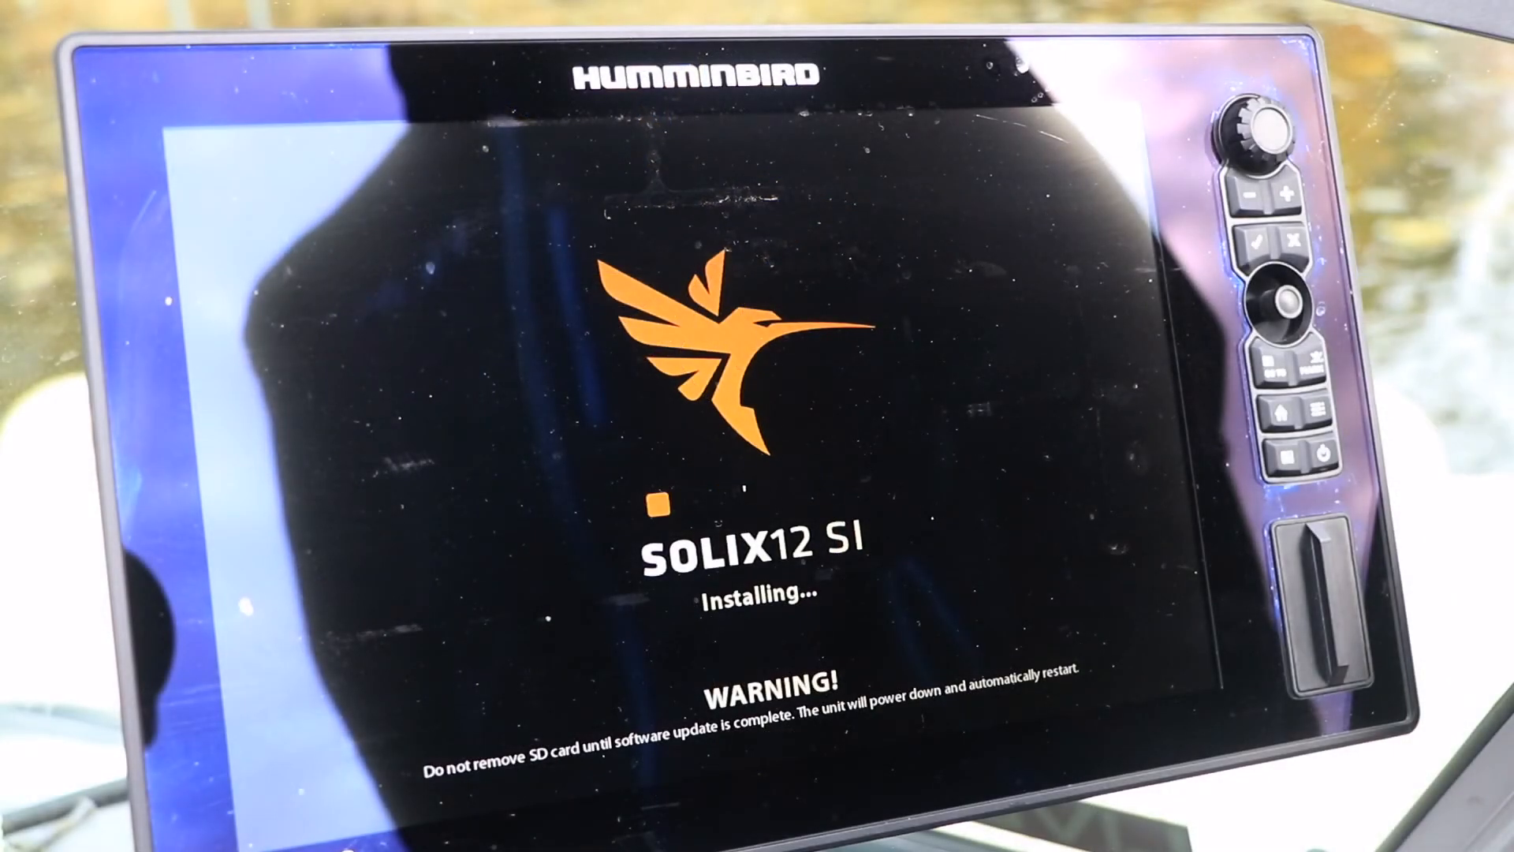